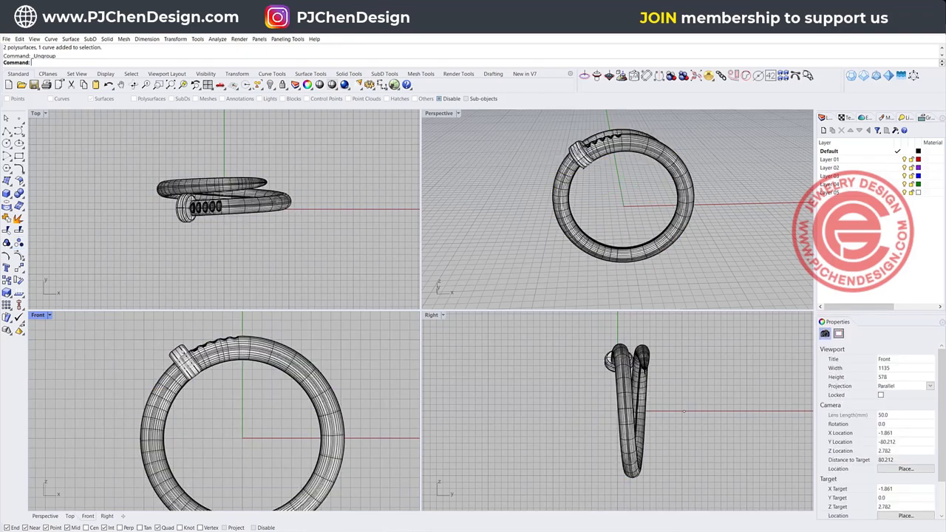
# Select the finished nail ring and delete it to empty the scene.
pyautogui.click(214, 207)
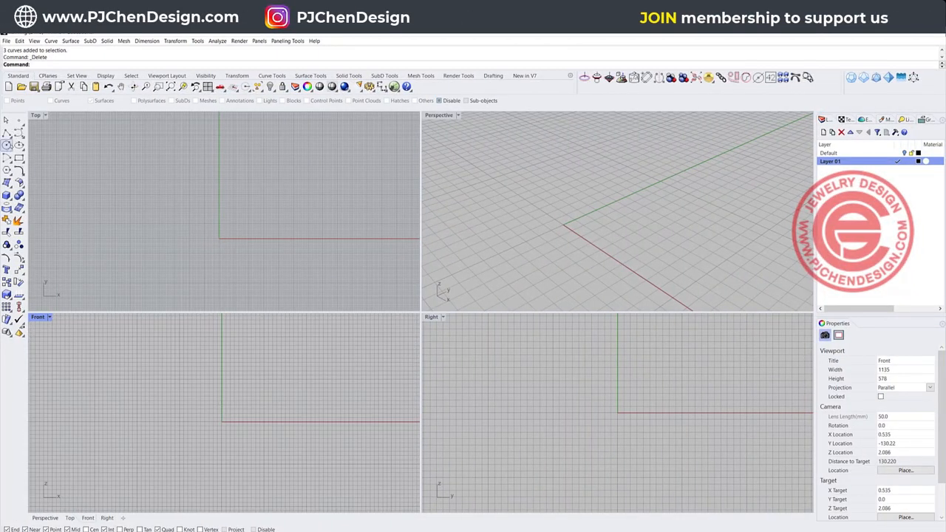
# Begin drawing the starting circle, zigzag polyline and long straight line.
pyautogui.click(9, 136)
pyautogui.write('62.981')
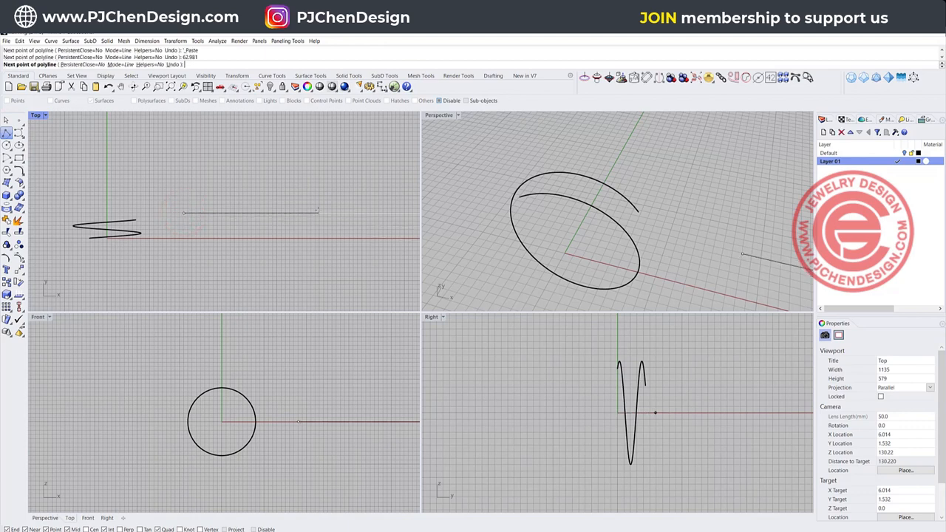
# Maximize the Top viewport and place a parallel copy of the long line above it.
pyautogui.click(399, 225)
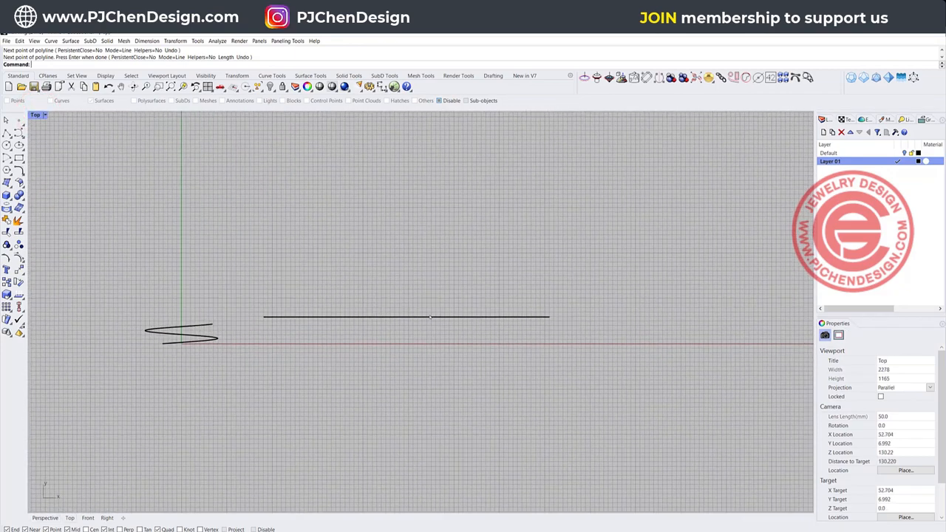
pyautogui.moveTo(446, 319)
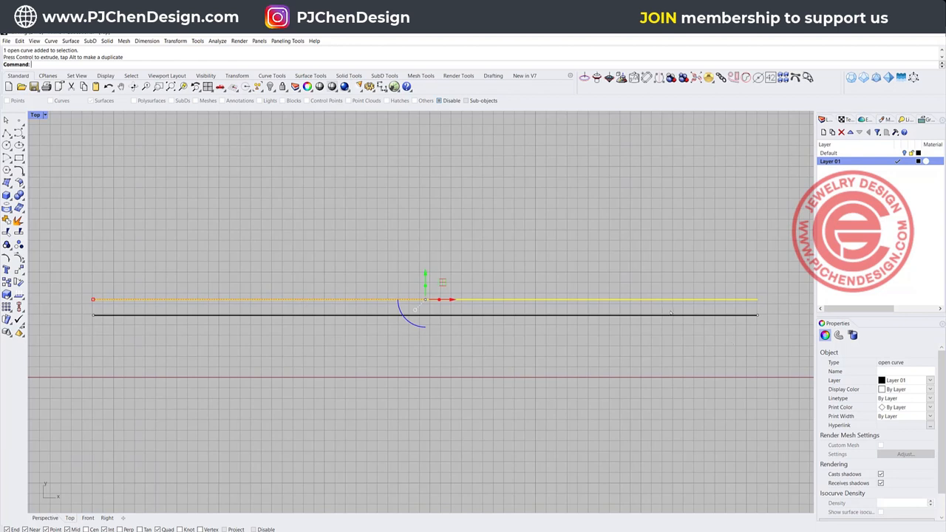
# Rebuild the upper line with more control points and bend its right end down into a taper.
pyautogui.write('Rebuild')
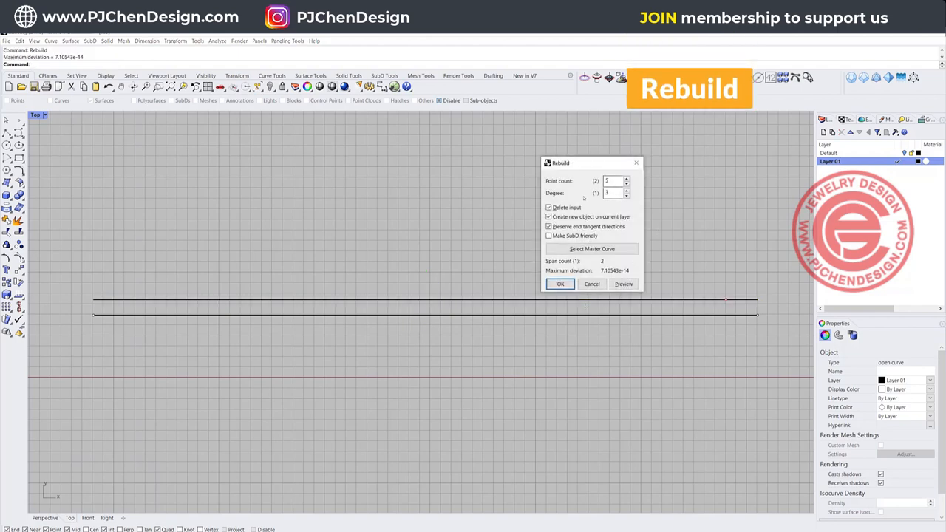
pyautogui.click(606, 181)
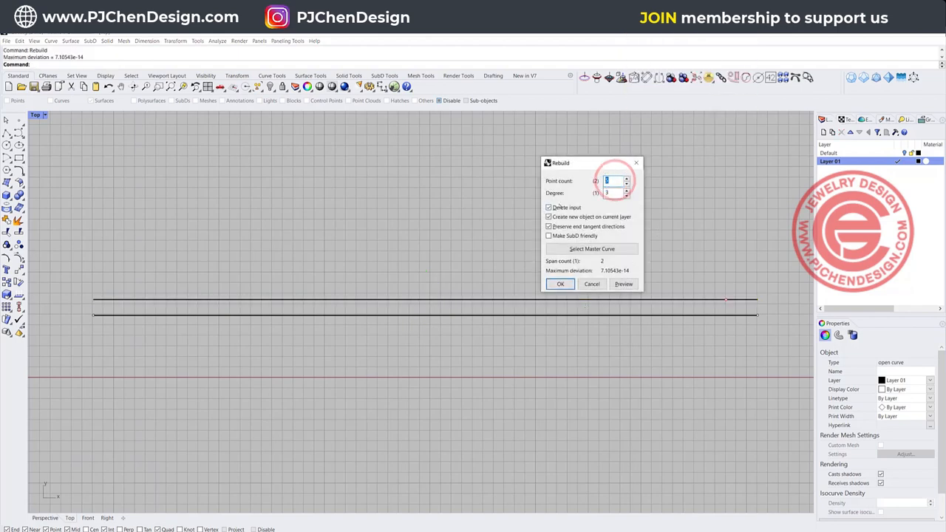
pyautogui.click(560, 284)
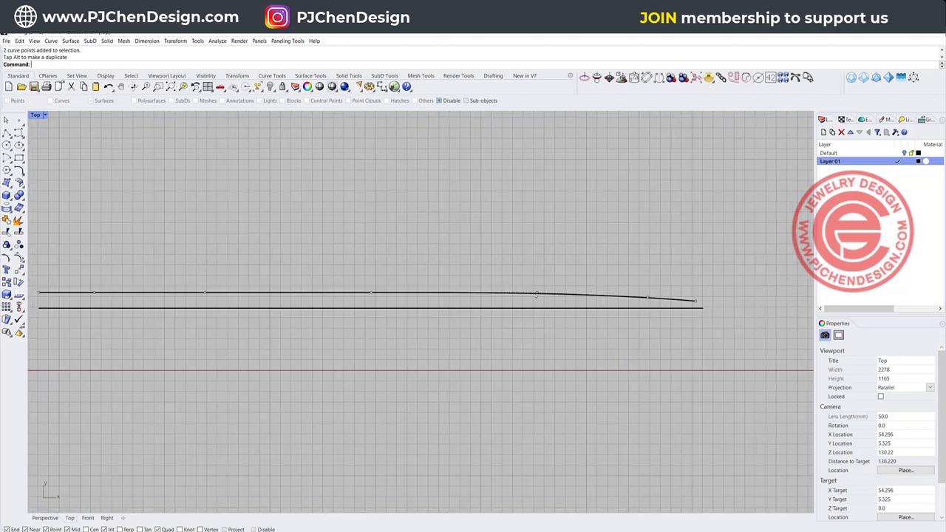
pyautogui.click(559, 293)
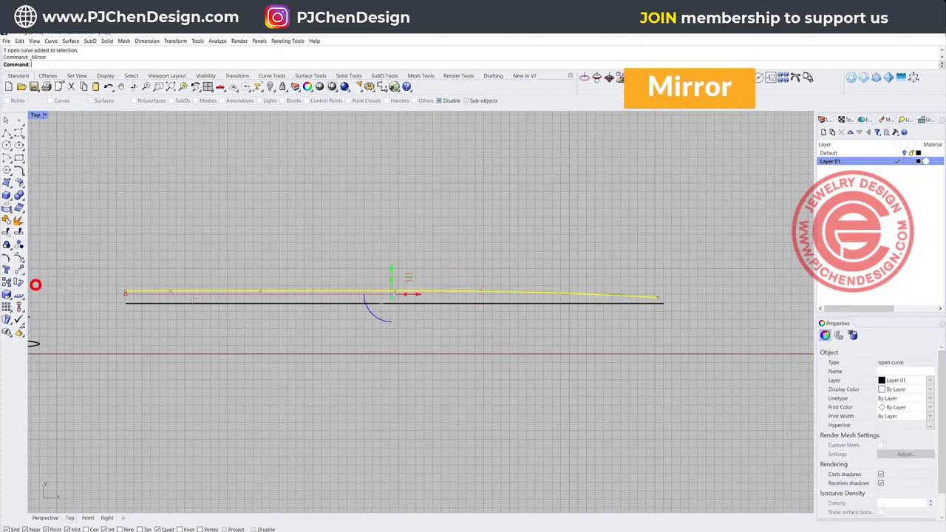
# Mirror the tapered curve across the center line, blend the tips and join into one pointed outline.
pyautogui.click(225, 301)
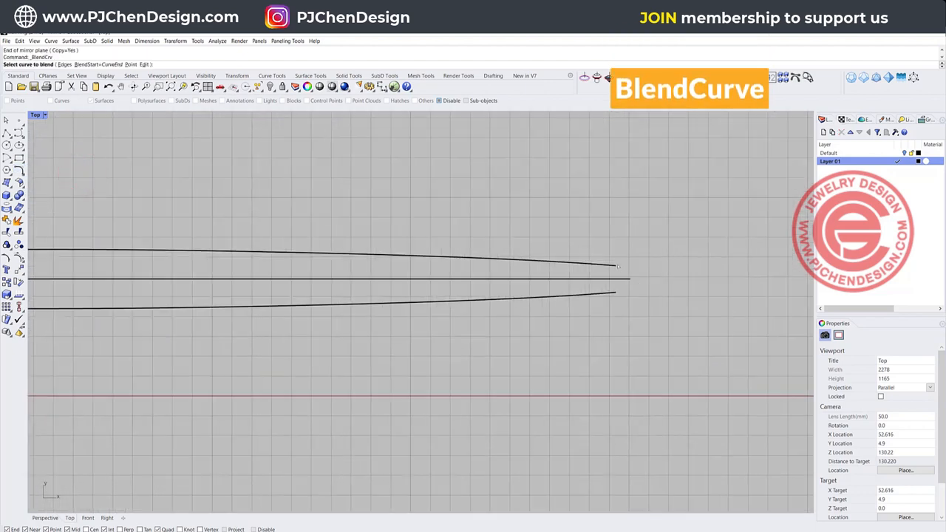
pyautogui.click(612, 290)
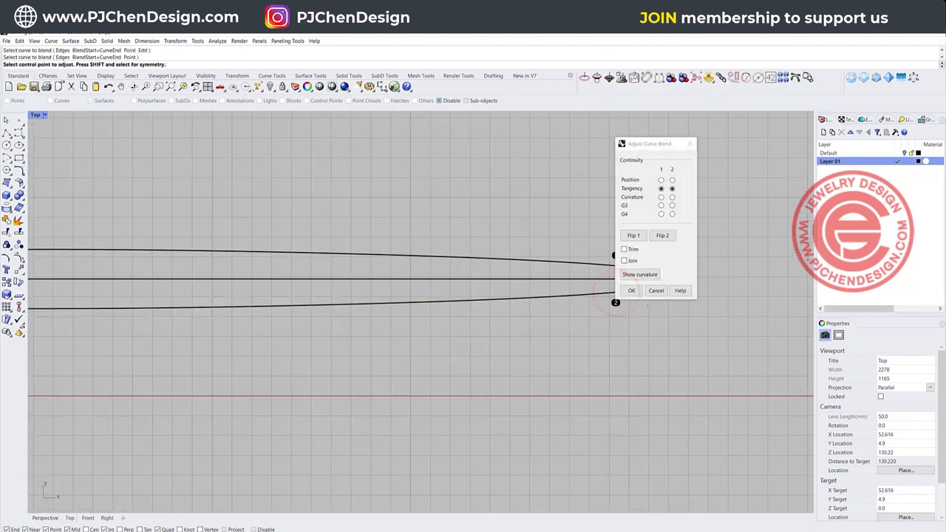
pyautogui.click(631, 290)
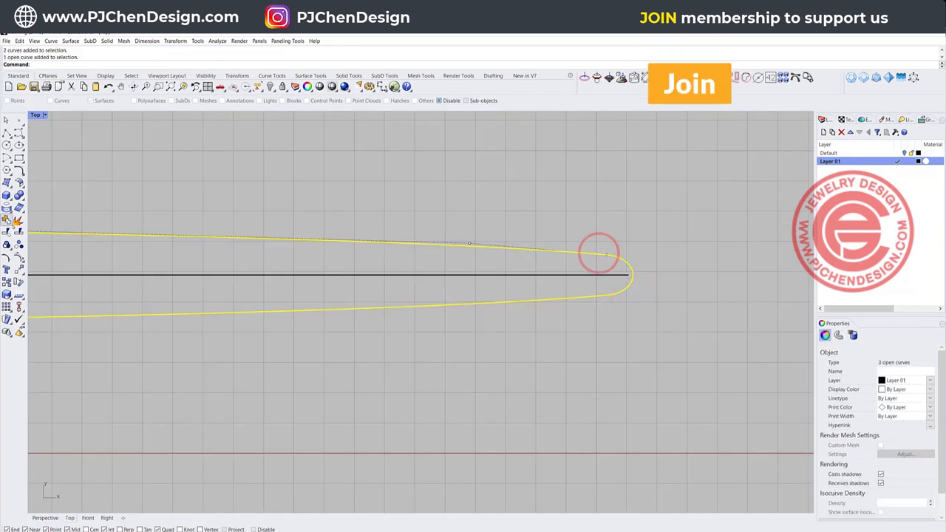
pyautogui.press('Enter')
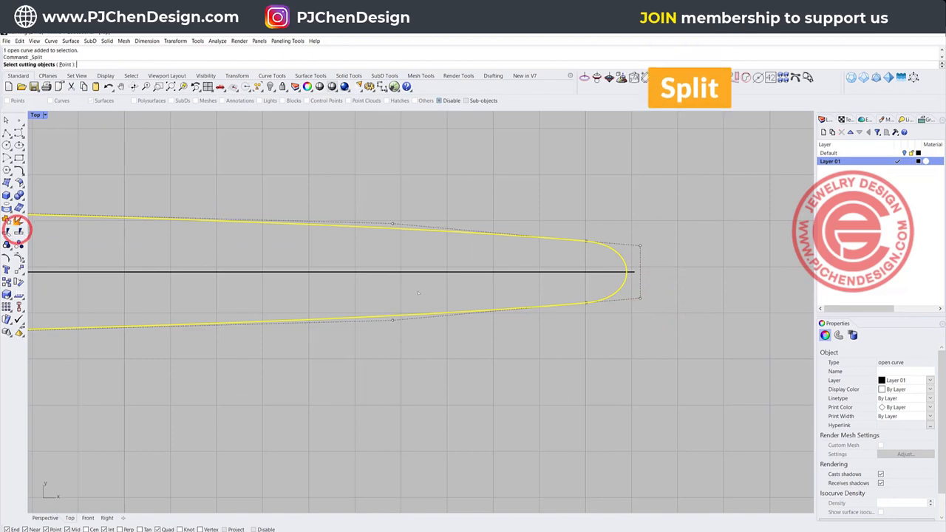
# Split the joined pointed outline into two pieces near its tip.
pyautogui.click(428, 272)
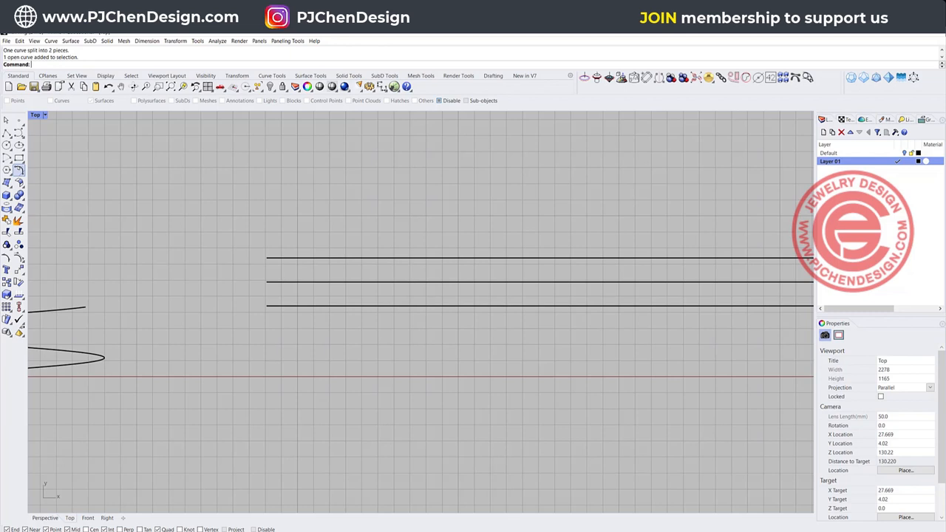
pyautogui.moveTo(17, 159)
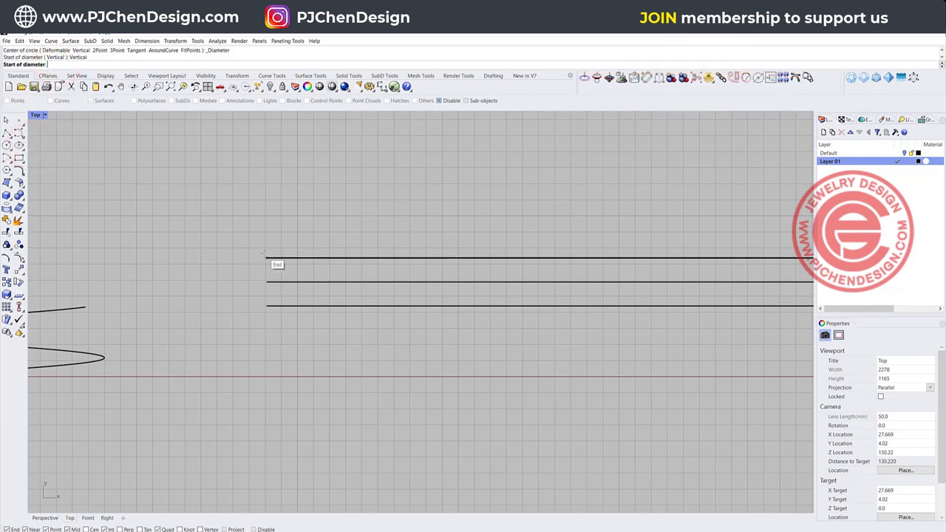
# Draw a diameter circle between the two outer line ends as the tube cross-section.
pyautogui.click(266, 306)
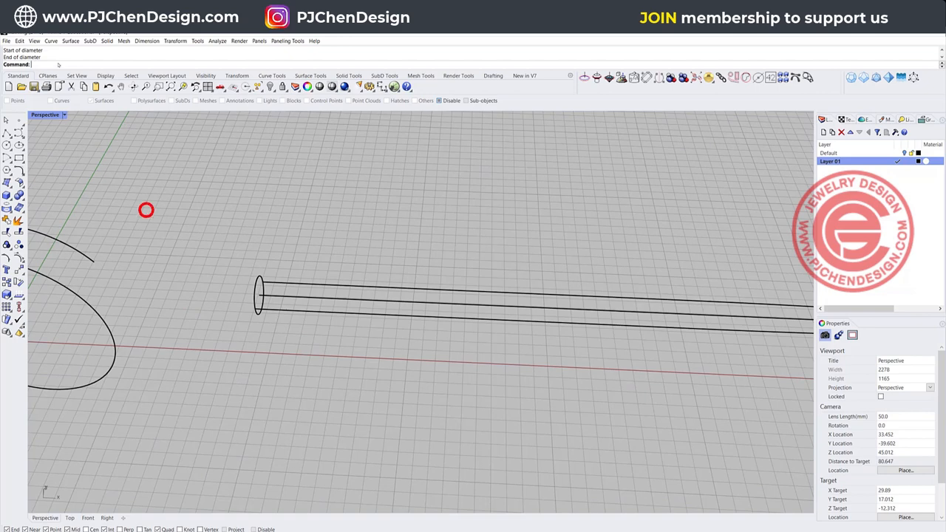
pyautogui.click(80, 41)
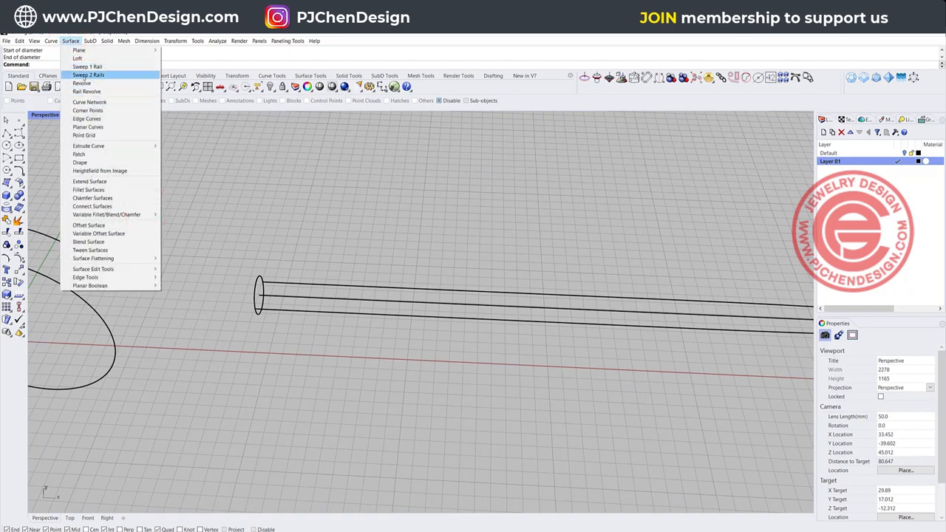
# Sweep the circle along the two outline rails into a tube and cap it into a closed solid.
pyautogui.click(100, 74)
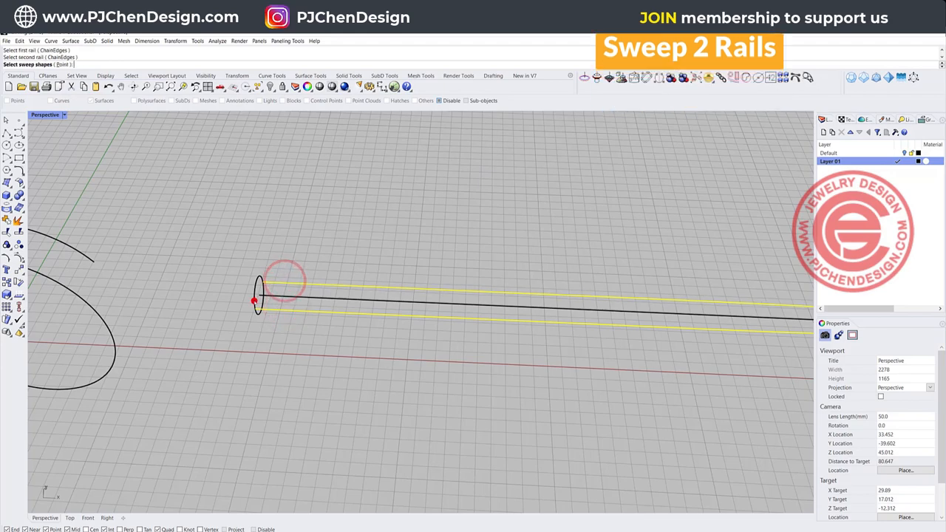
pyautogui.press('Enter')
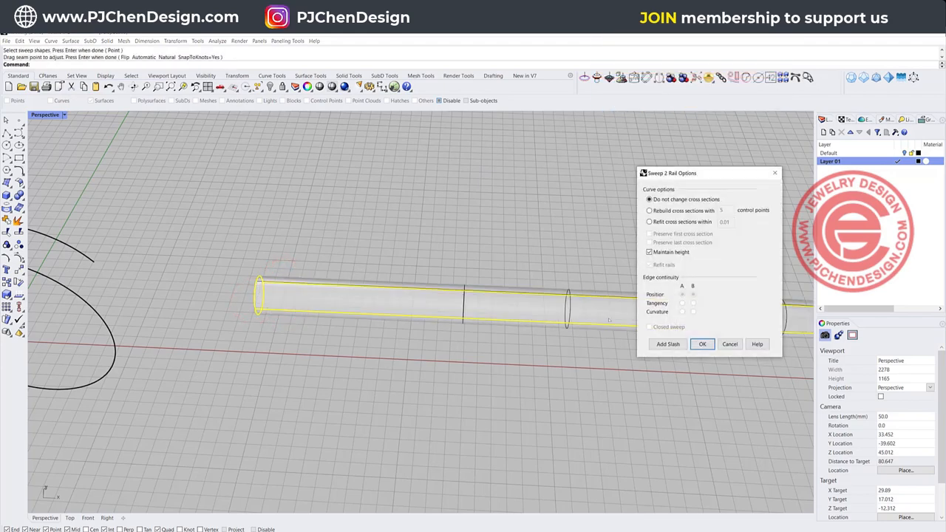
pyautogui.click(702, 343)
pyautogui.write('Cap')
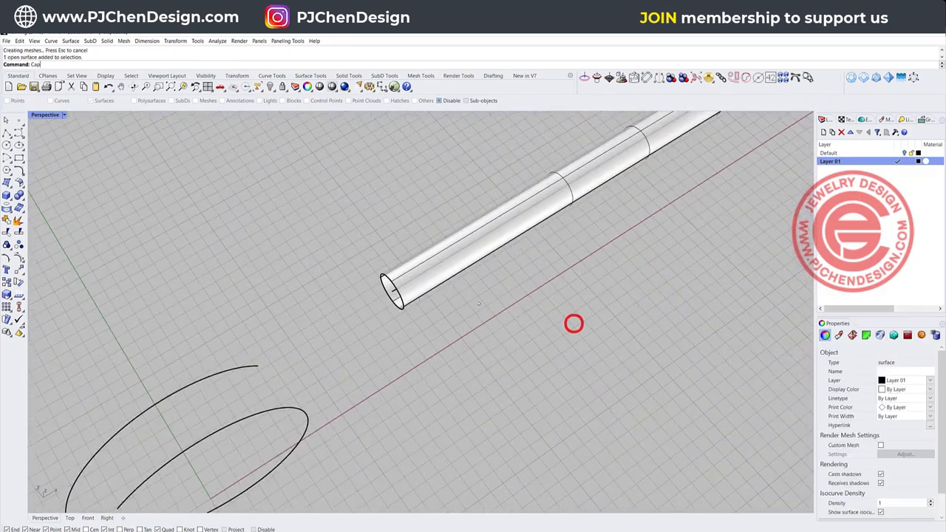
pyautogui.click(447, 266)
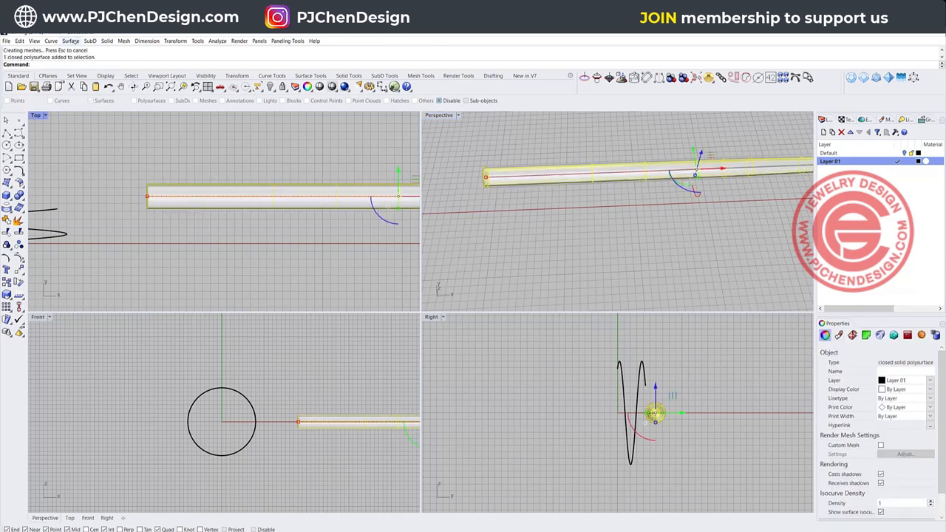
# Extract a circular isocurve around the rod near its end and split the curve in two.
pyautogui.click(71, 41)
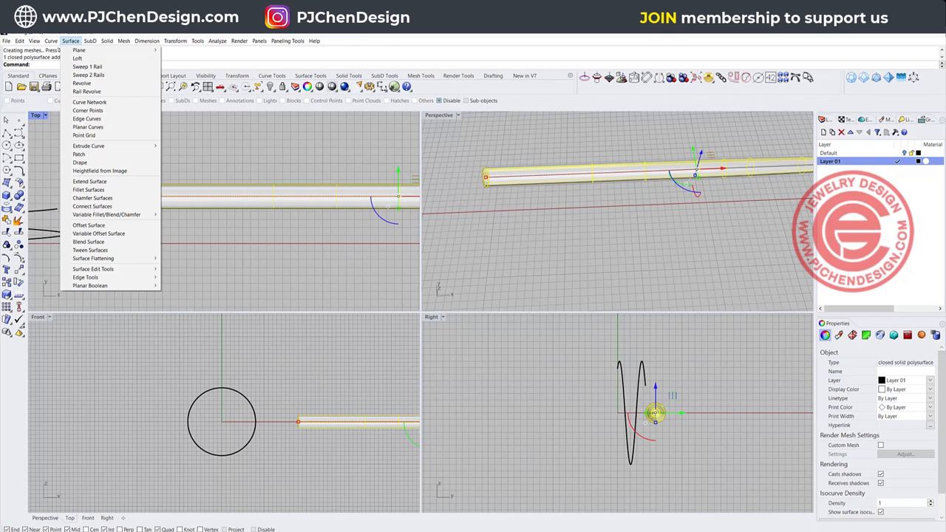
pyautogui.click(50, 41)
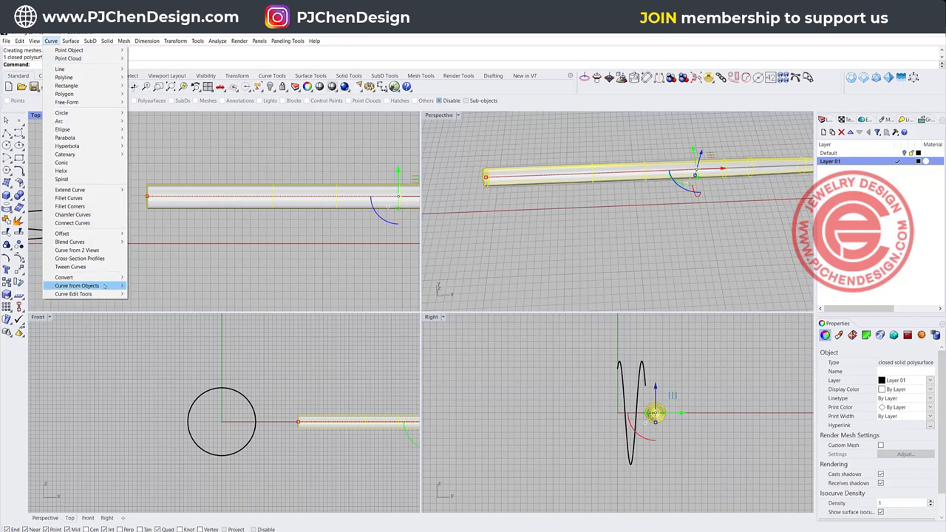
pyautogui.click(77, 284)
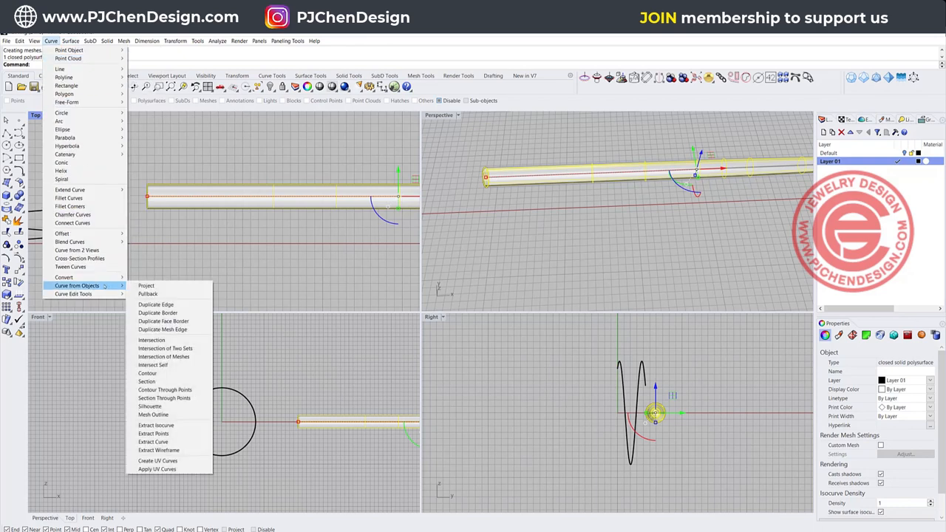
pyautogui.moveTo(163, 382)
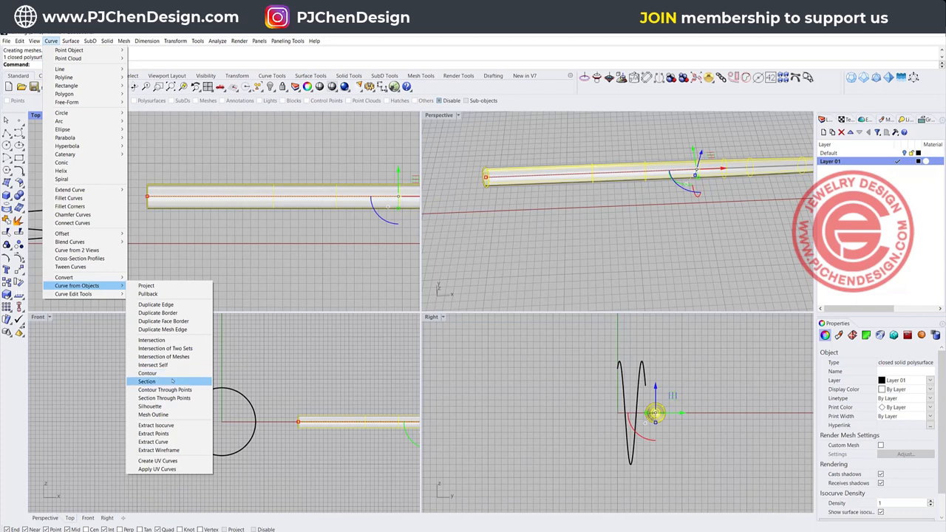
pyautogui.click(150, 426)
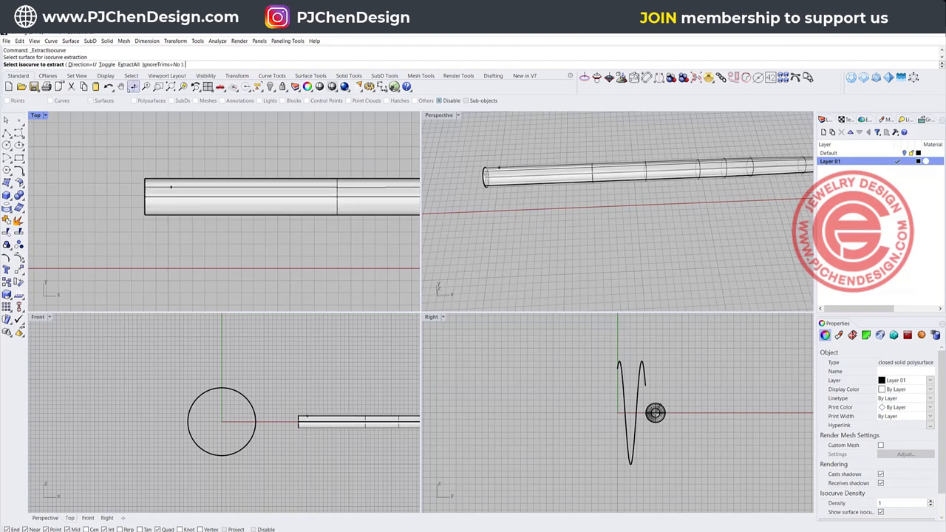
pyautogui.click(174, 210)
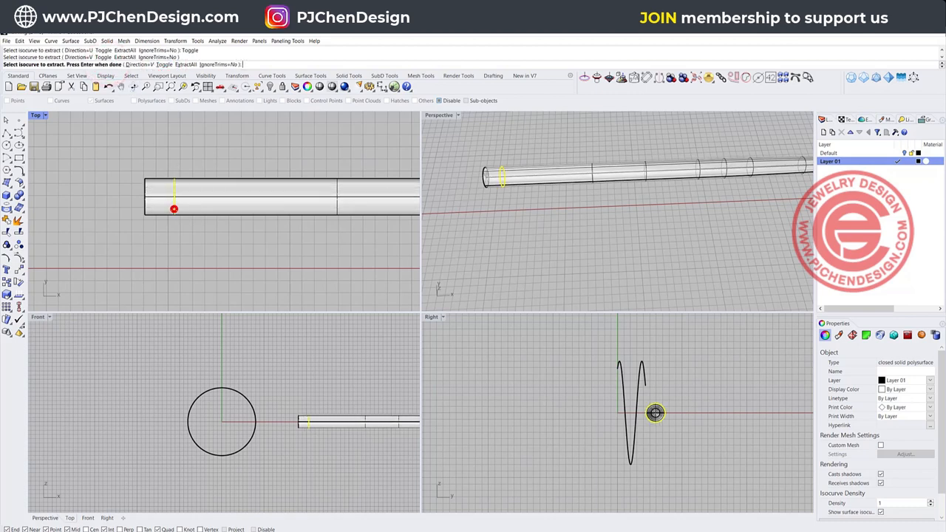
pyautogui.press('Enter')
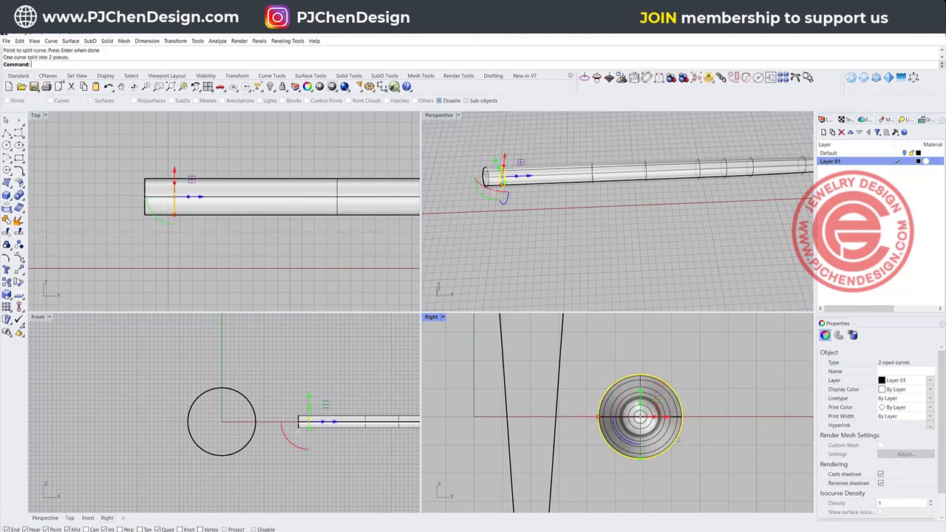
pyautogui.click(639, 415)
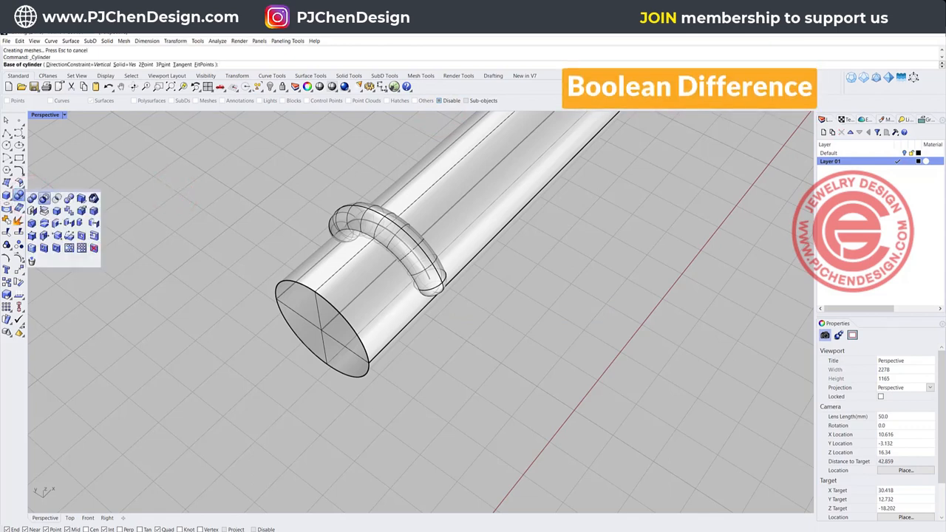
# Start a cylinder at the rod's end, then undo it.
pyautogui.click(402, 235)
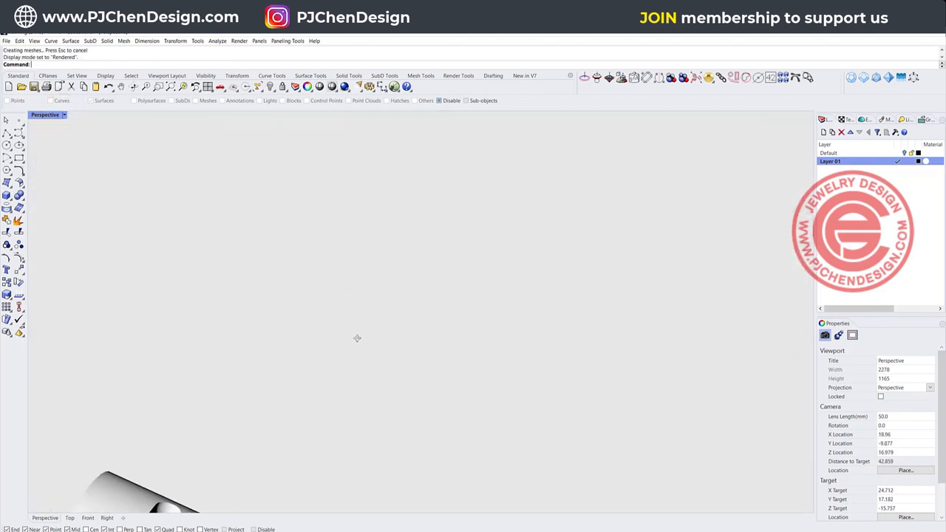
pyautogui.press('Ctrl+z')
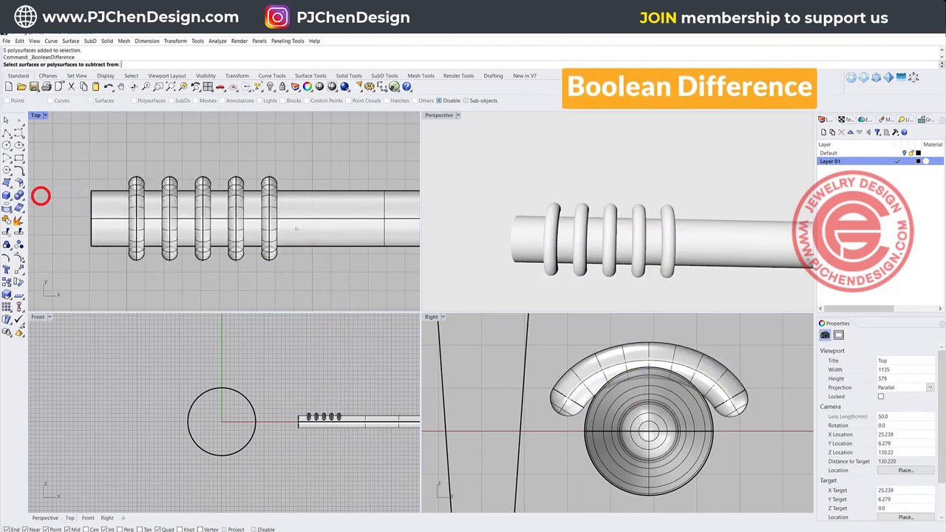
# Choose the rod as the solid to subtract the five rings from.
pyautogui.click(309, 269)
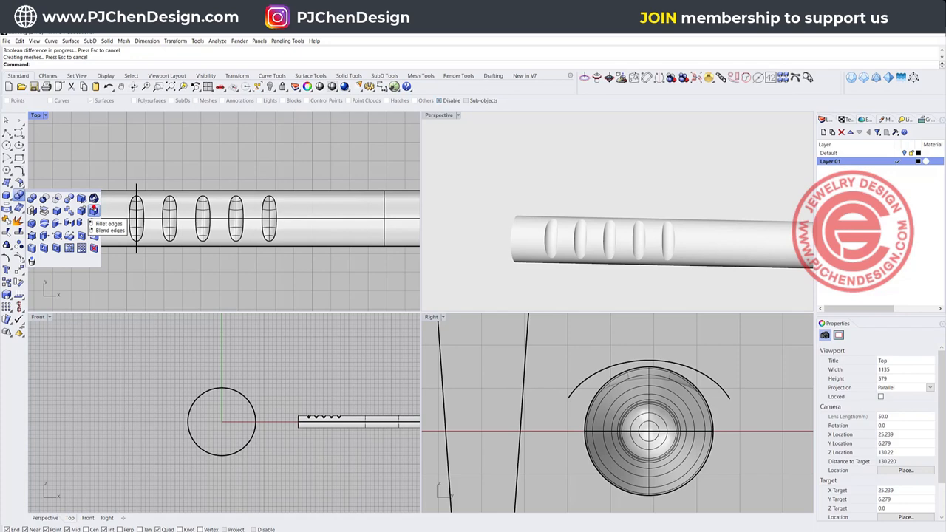
# Begin Fillet Edges on the first of the notch edges.
pyautogui.click(92, 222)
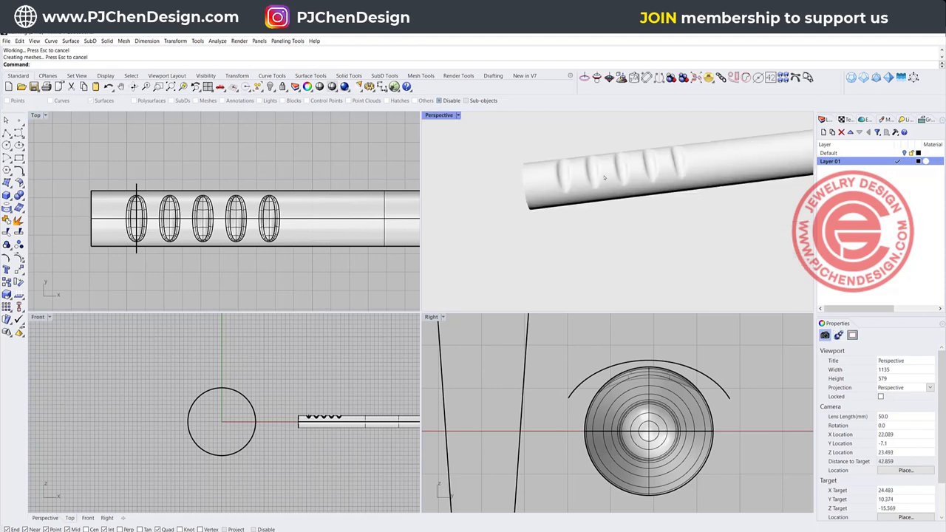
pyautogui.click(220, 269)
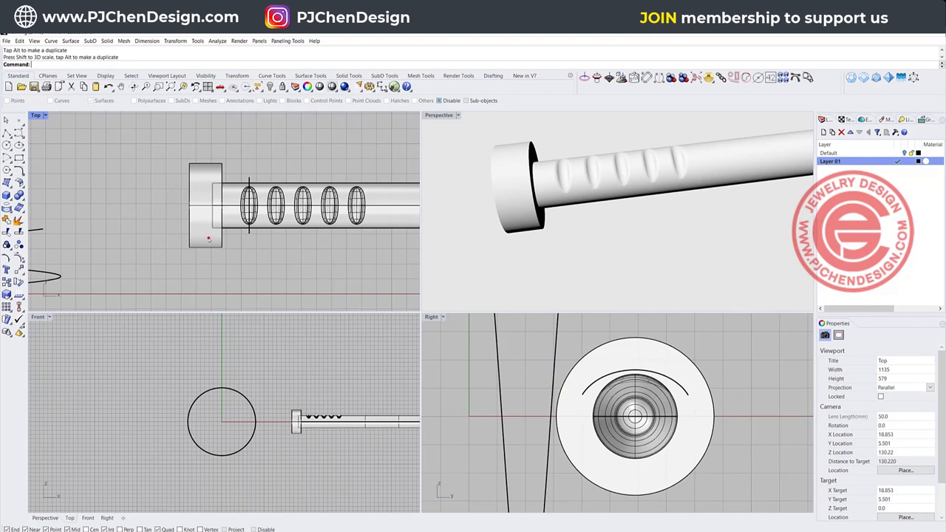
# Place the cylinder head at the rod's end, then round off the notch edges.
pyautogui.click(207, 206)
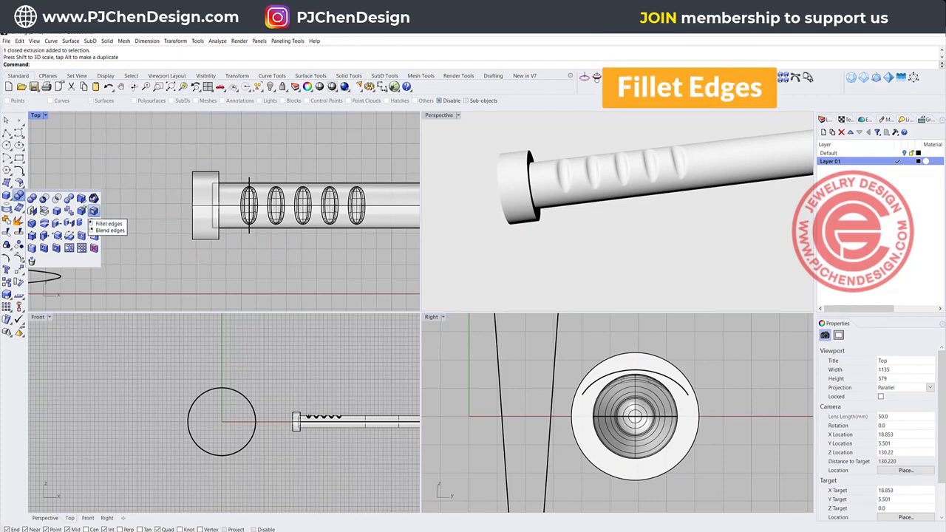
pyautogui.click(101, 222)
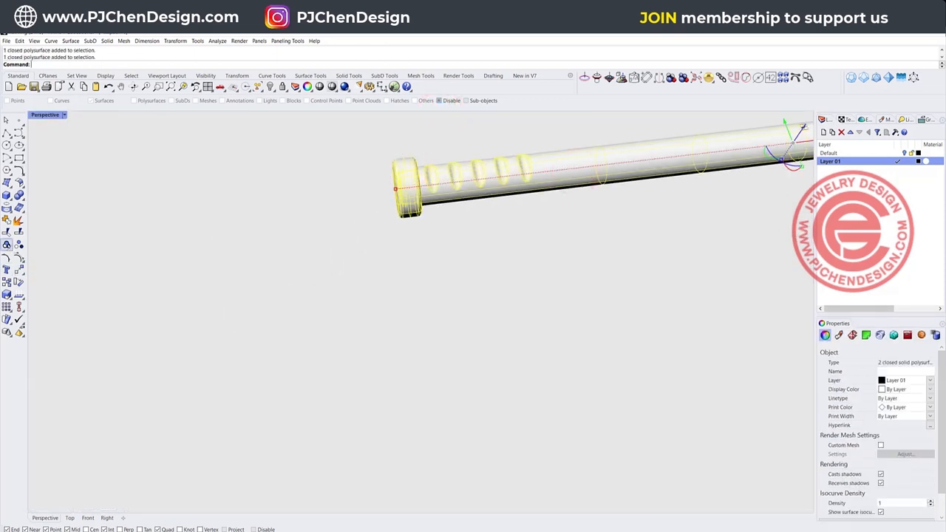
# Show the Perspective viewport in see-through wireframe display.
pyautogui.click(47, 116)
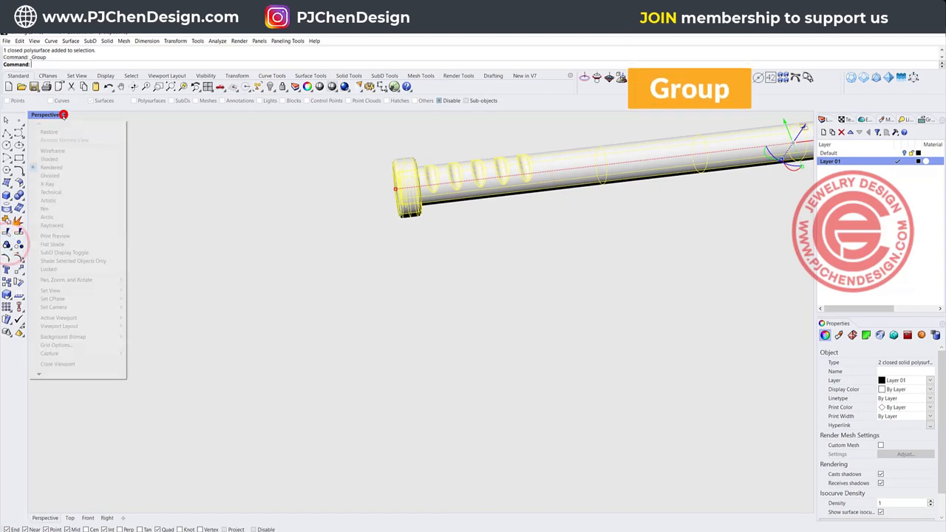
pyautogui.click(50, 174)
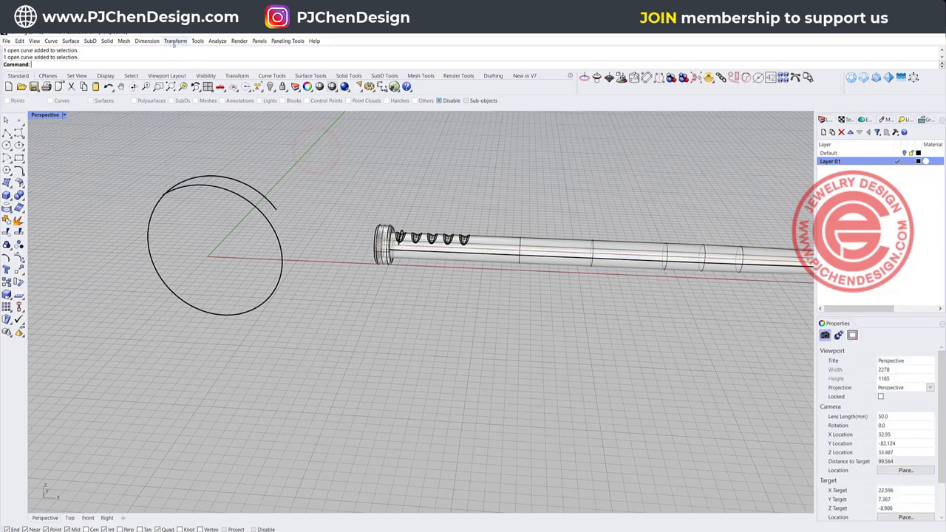
# Flow the nail along a curve, using its straight base line as the reference.
pyautogui.click(175, 41)
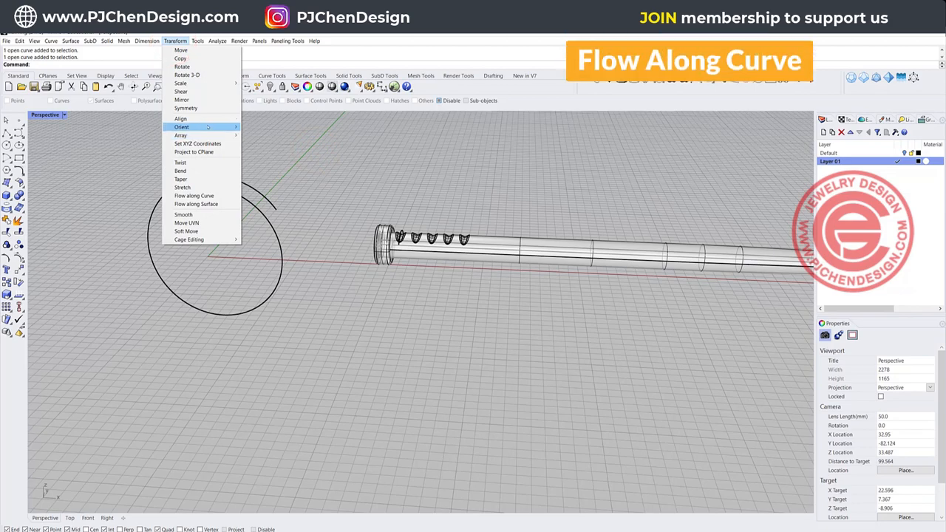
pyautogui.click(190, 195)
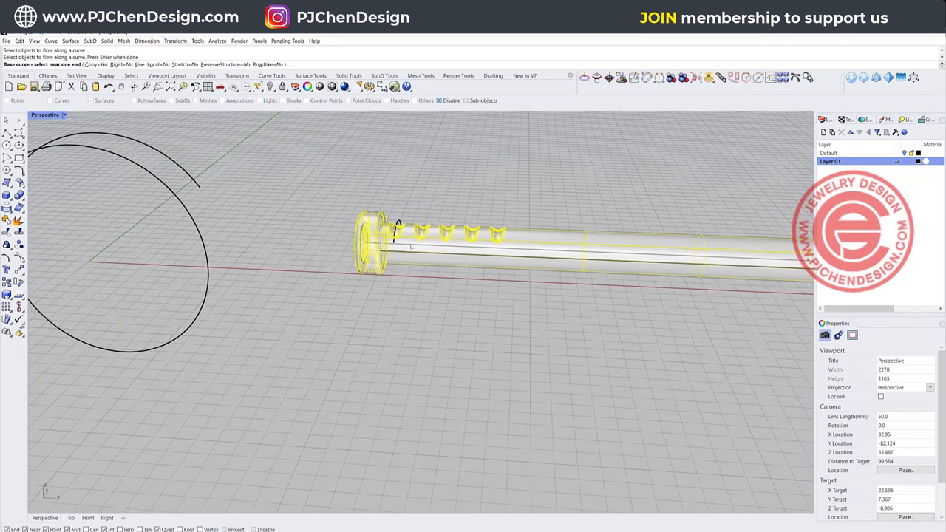
pyautogui.click(101, 148)
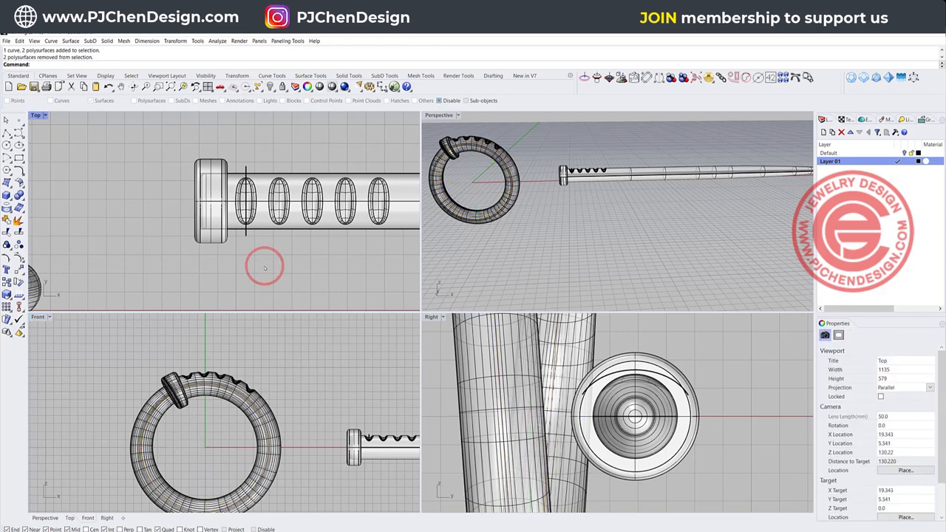
# Pick the flowed ring group from the overlapping objects and delete it.
pyautogui.click(594, 174)
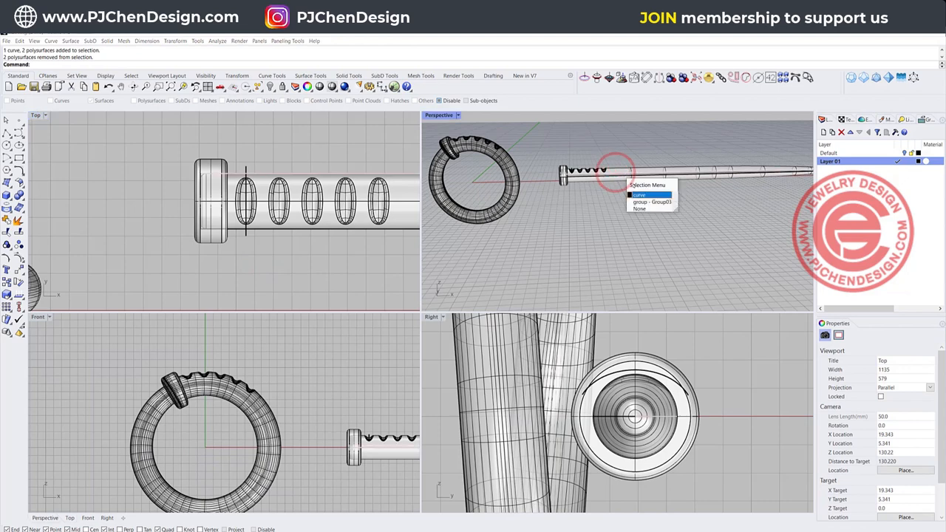
pyautogui.click(642, 195)
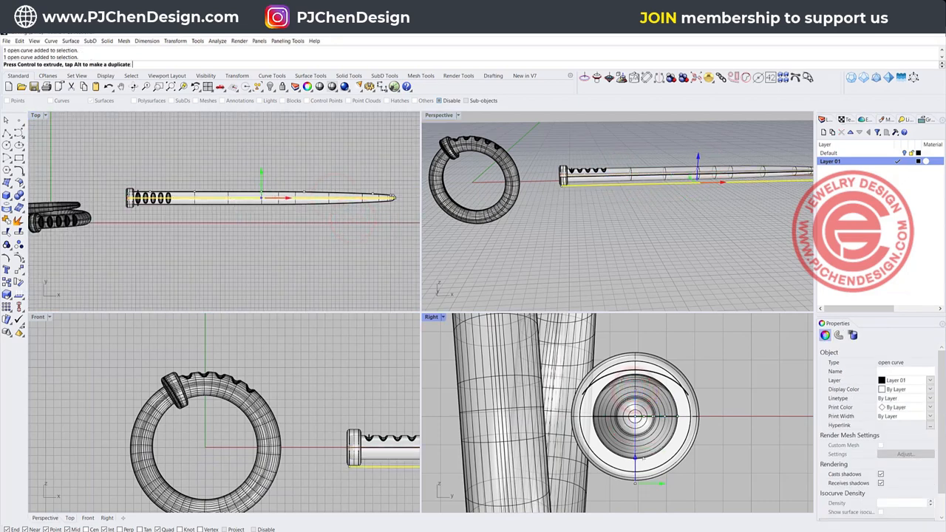
pyautogui.click(697, 263)
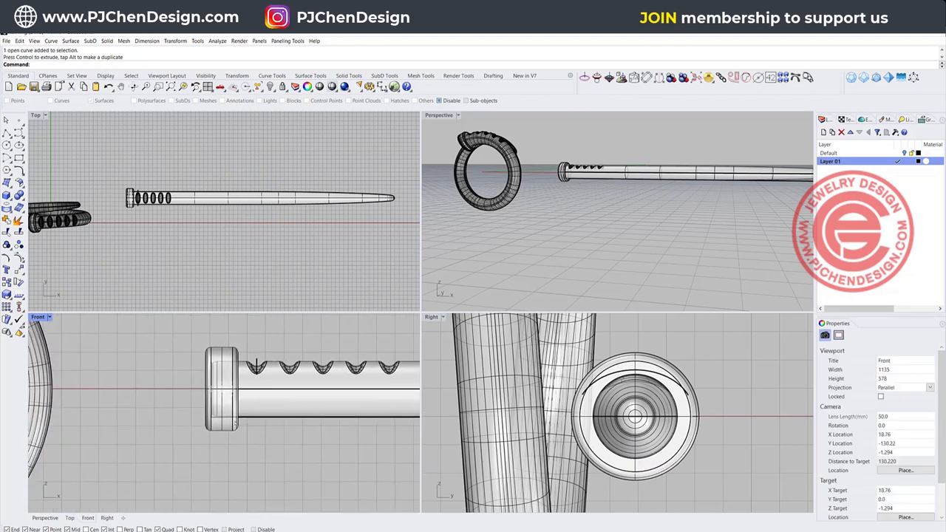
pyautogui.click(222, 198)
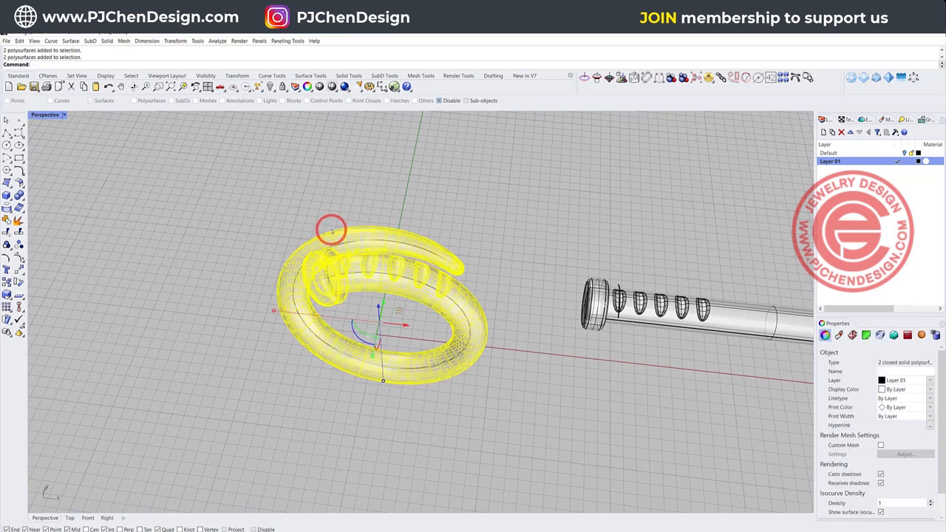
pyautogui.press('Delete')
pyautogui.write('Flow')
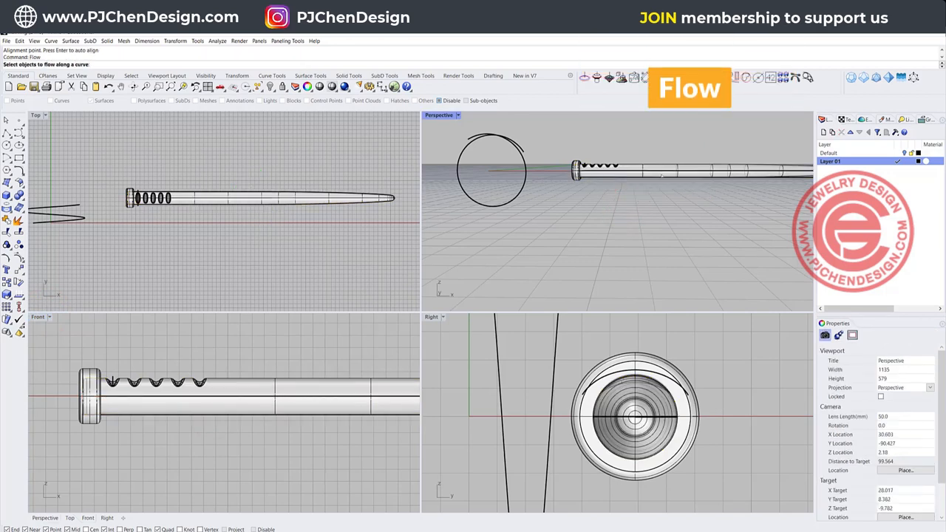
# Flow the grouped nail again, with its base line as reference onto the circle.
pyautogui.click(609, 175)
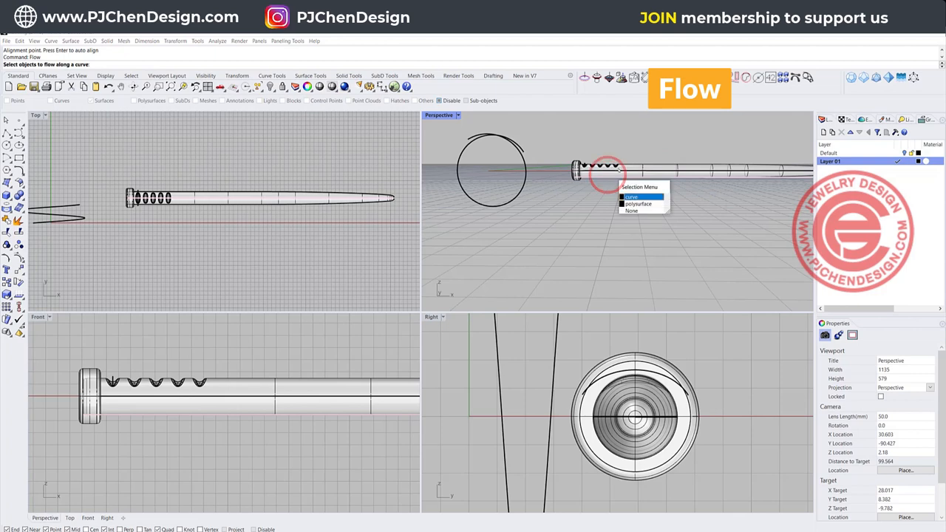
pyautogui.click(632, 197)
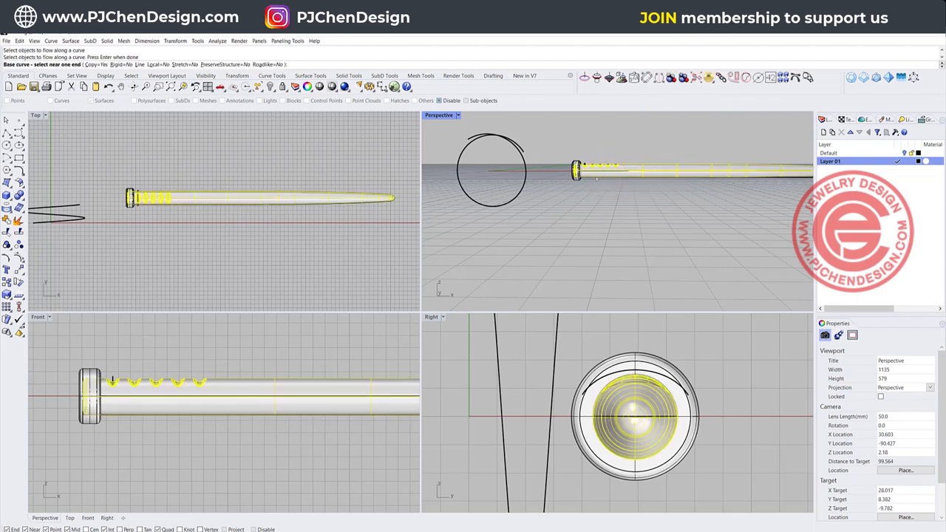
pyautogui.click(584, 166)
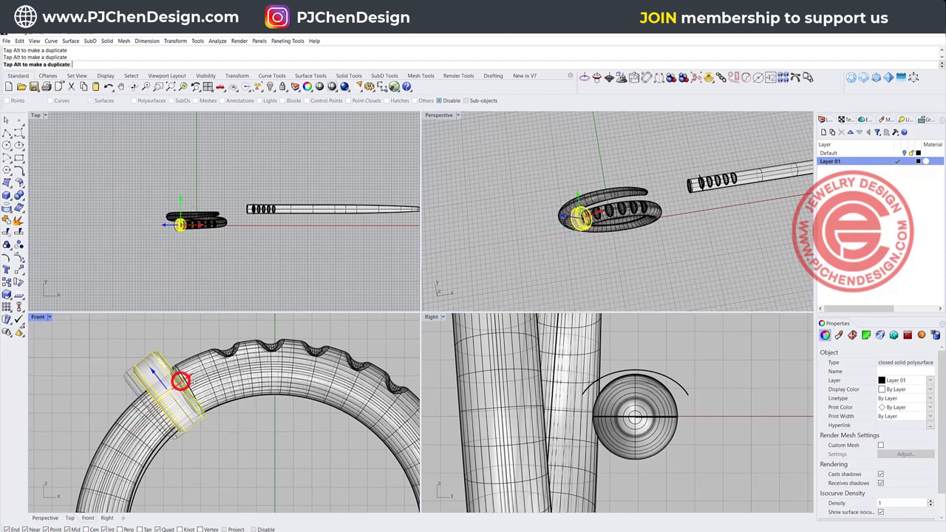
# Drag the nail head down along the ring with the Gumball in the Front viewport.
pyautogui.moveTo(180, 381); pyautogui.dragTo(180, 413)
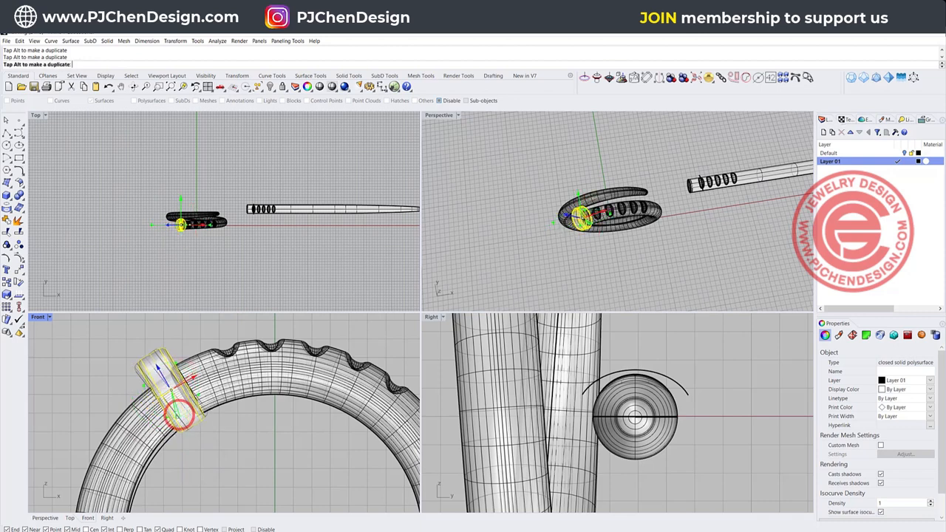